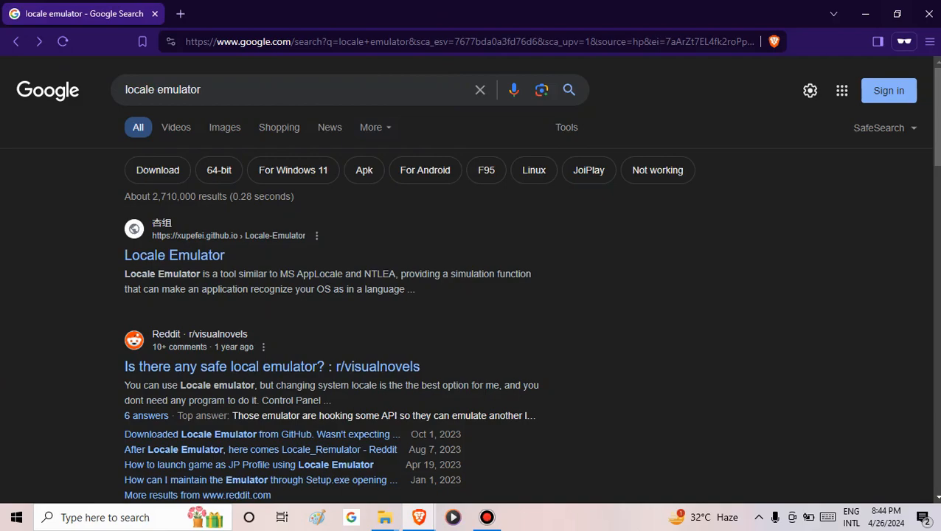
mouse_move(174, 254)
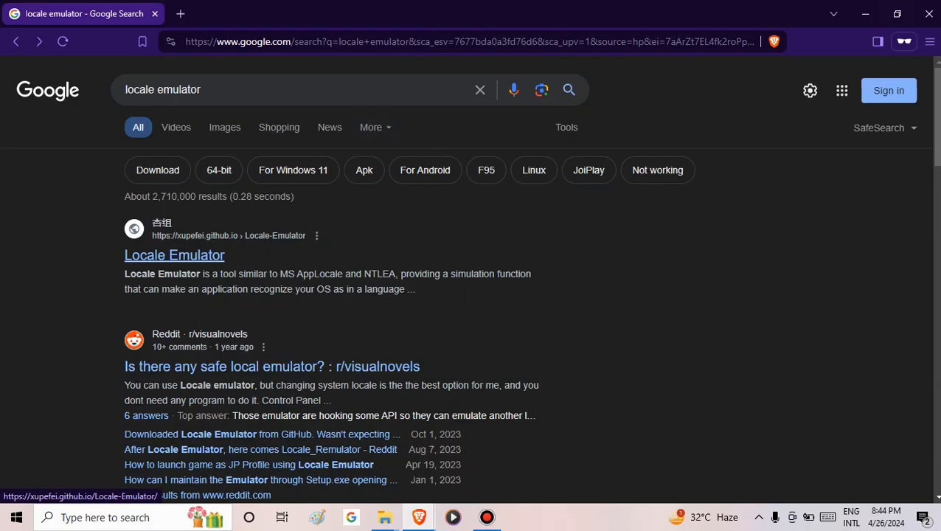
Open the Locale Emulator project site (xupefei.github.io) from the Google results
click(174, 254)
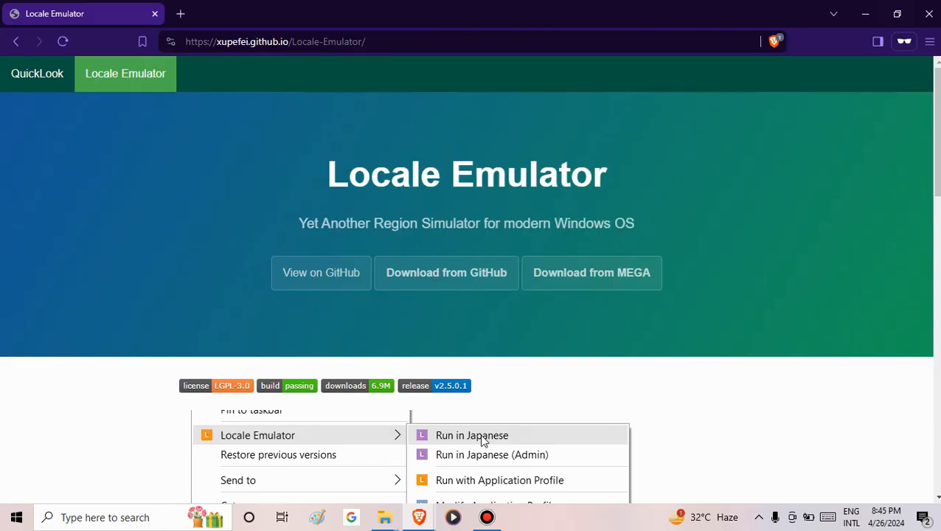
Reach the GitHub Releases page and get Locale.Emulator.2.5.0.1.zip extracted into Downloads
right_click(445, 271)
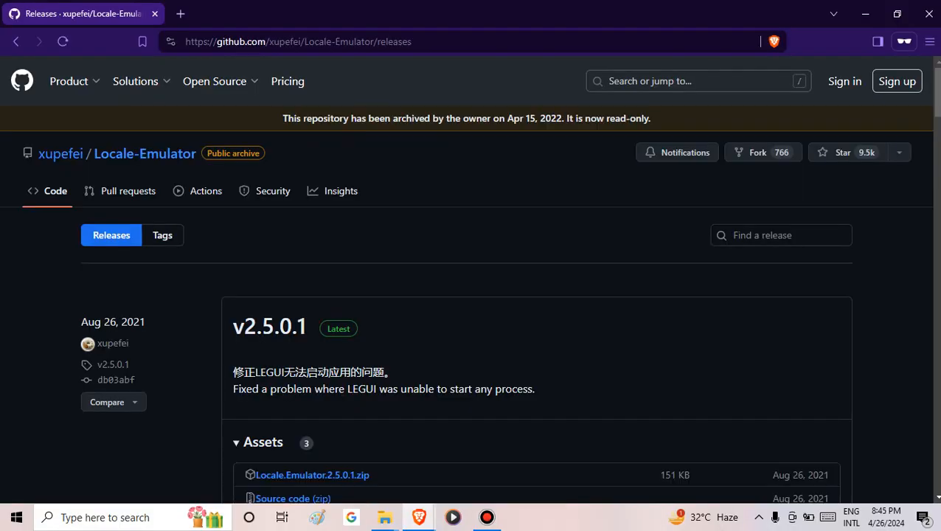
scroll(down, 3)
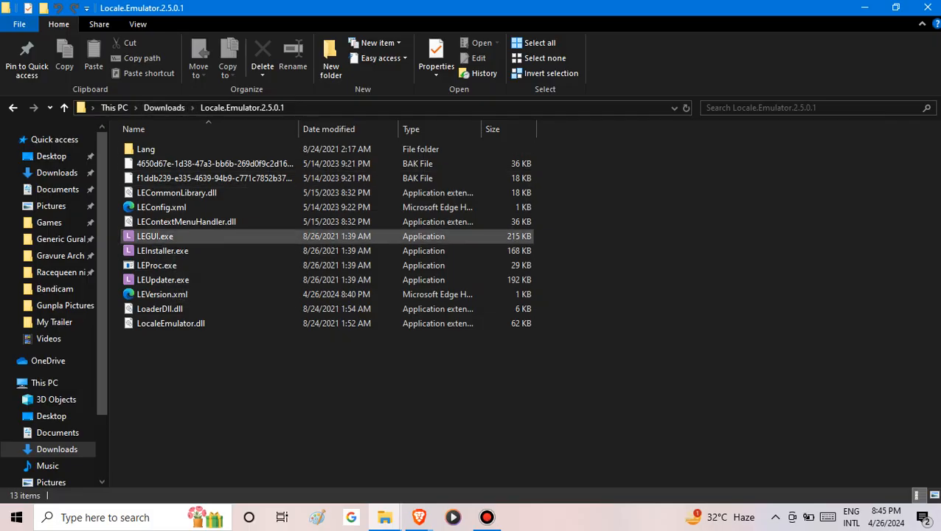
Launch LEGUI.exe and show the Location choices for the Run in Japanese profile
double_click(155, 236)
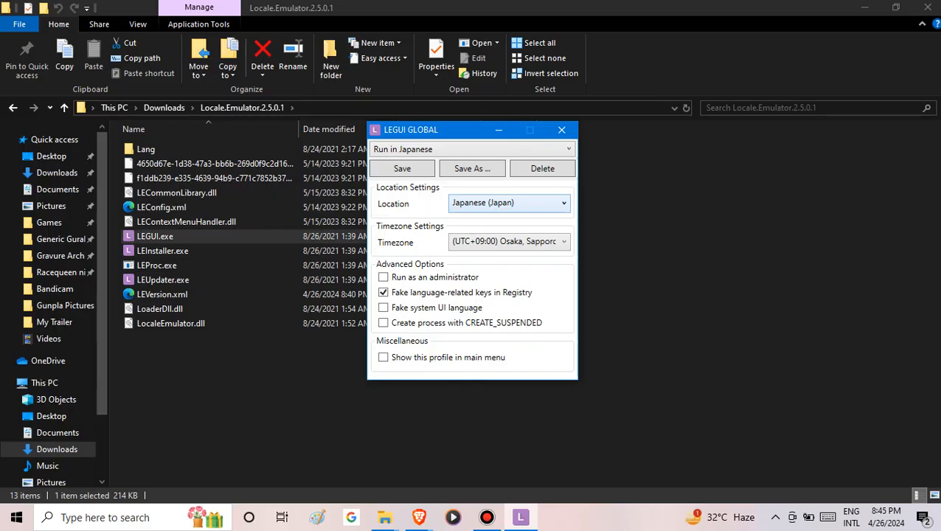
click(509, 202)
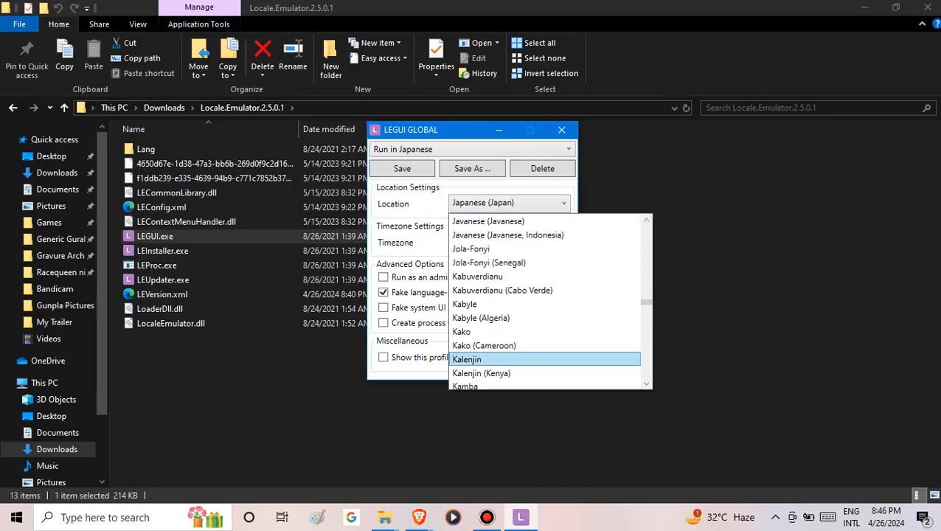
Keep Japanese (Japan) with UTC+09:00 Osaka for Run in Japanese, then close LEGUI
click(509, 241)
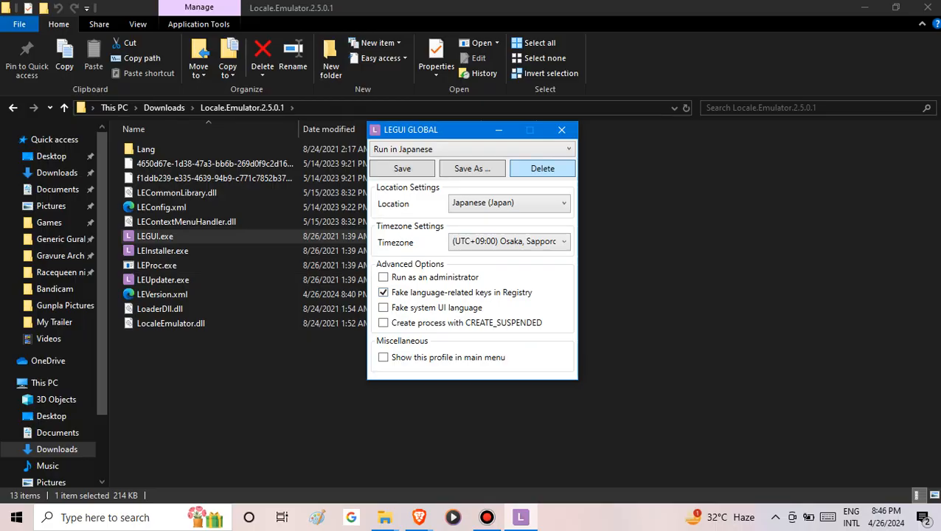
click(561, 130)
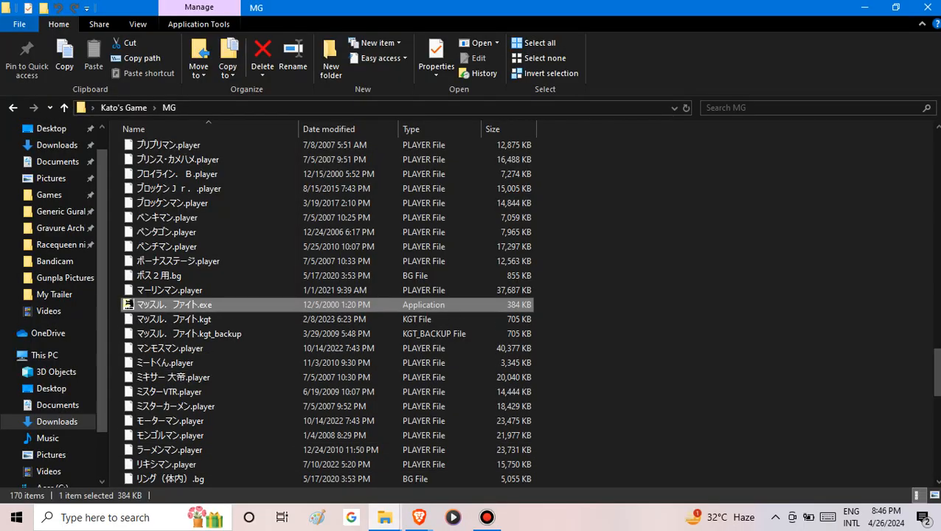
mouse_move(174, 304)
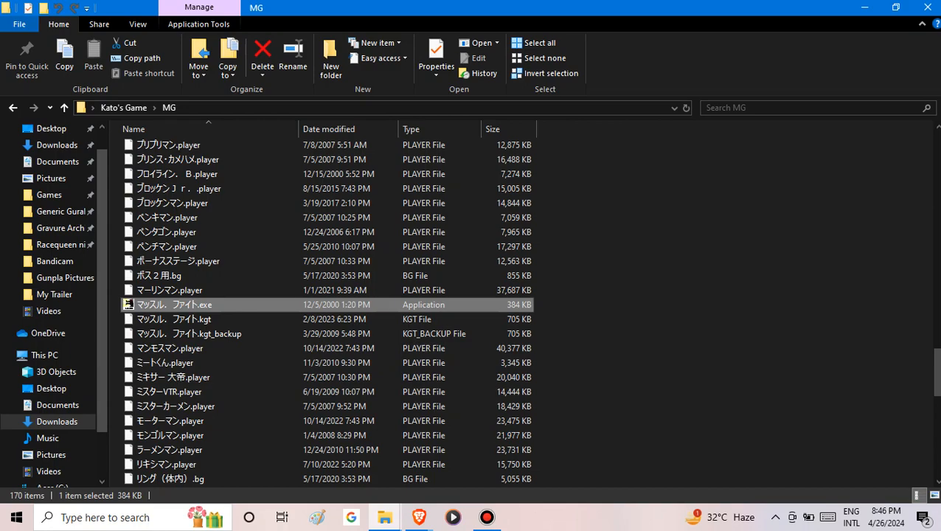
Launch マッスル、ファイト.exe via Locale Emulator > Run in Japanese
right_click(174, 303)
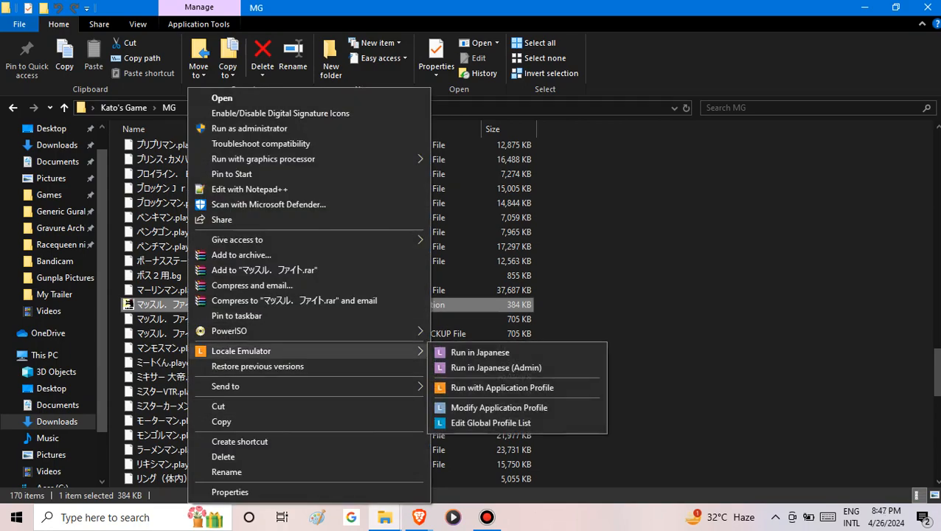
mouse_move(479, 351)
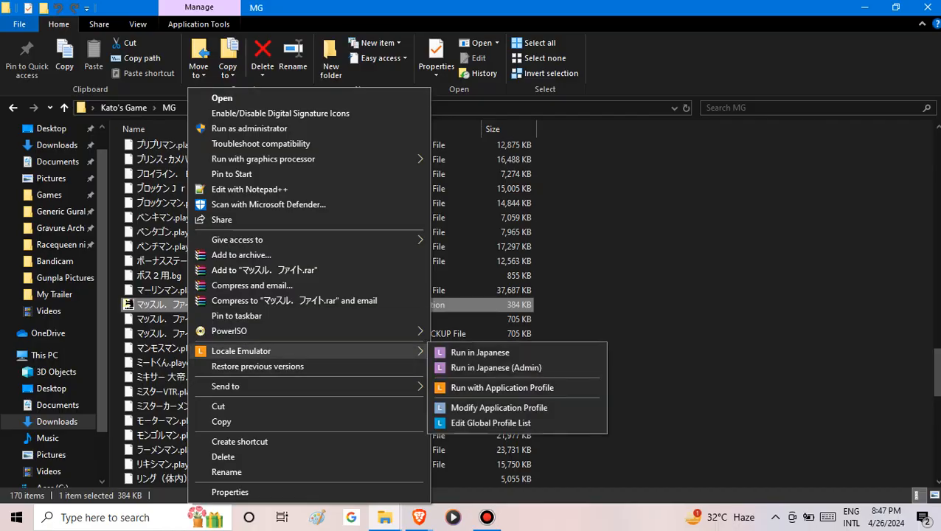
mouse_move(495, 367)
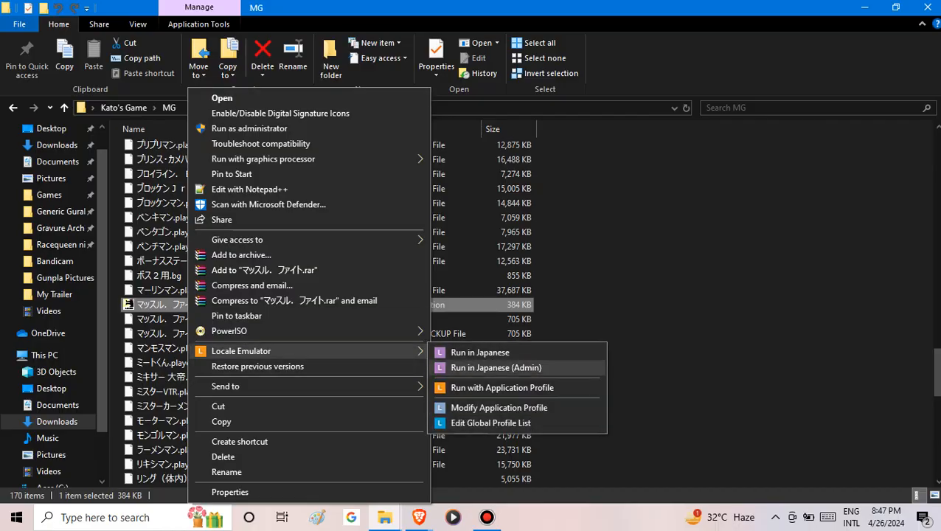
click(479, 351)
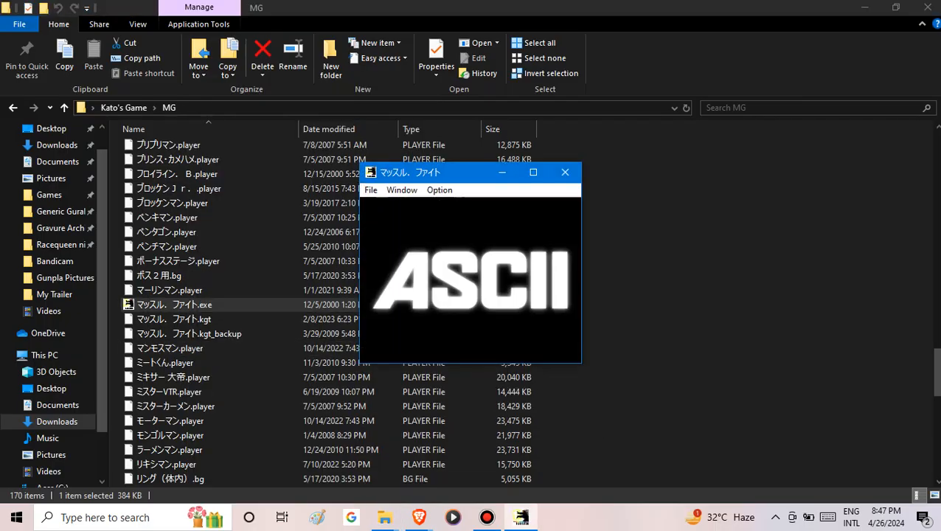